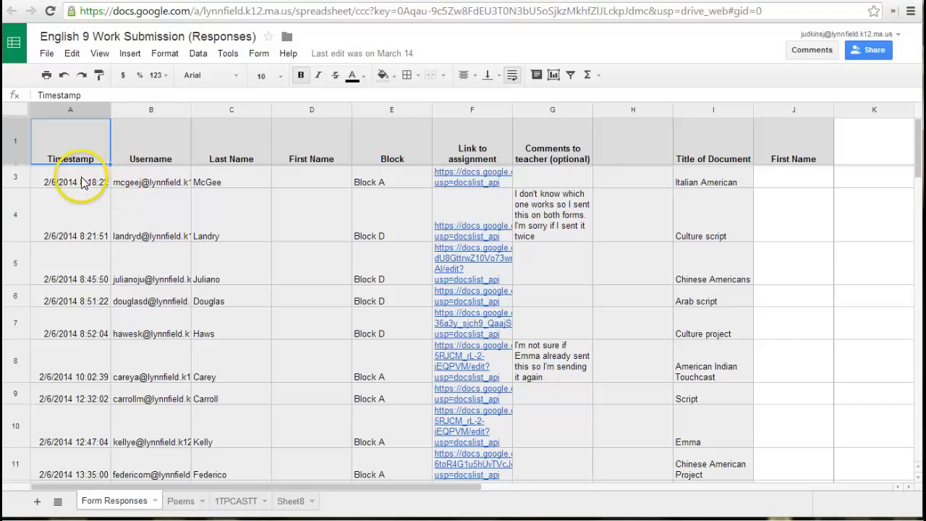
mouse_move(94, 463)
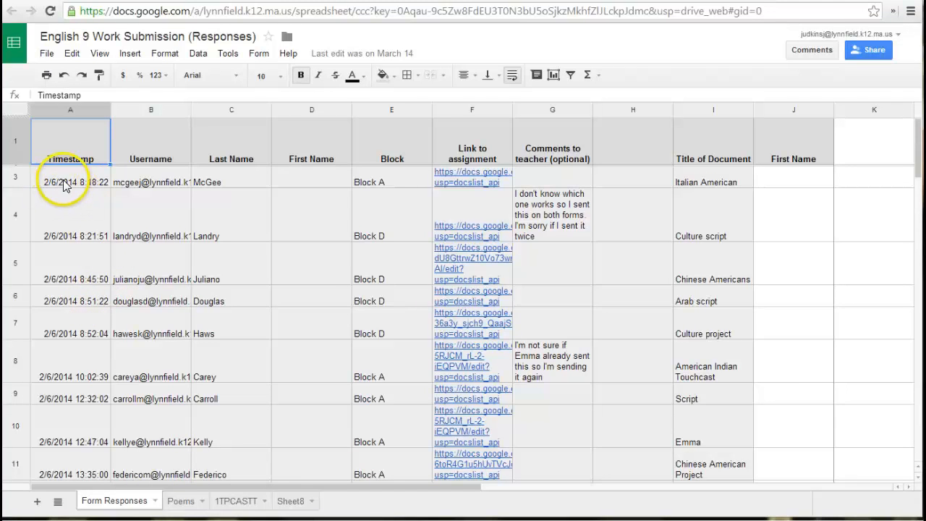
- Add a new blank sheet Sheet9 after selecting the response data, then move to 1TPCASTT
left_click(15, 182)
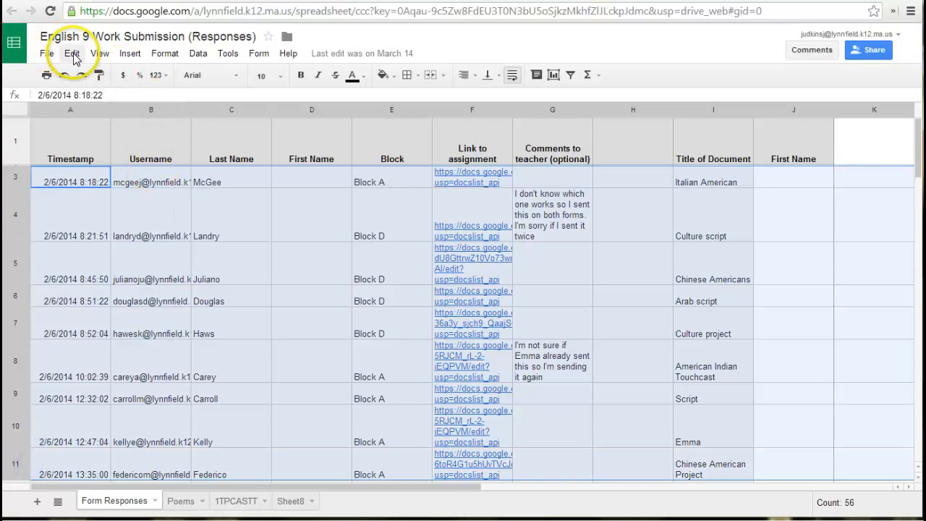
left_click(71, 52)
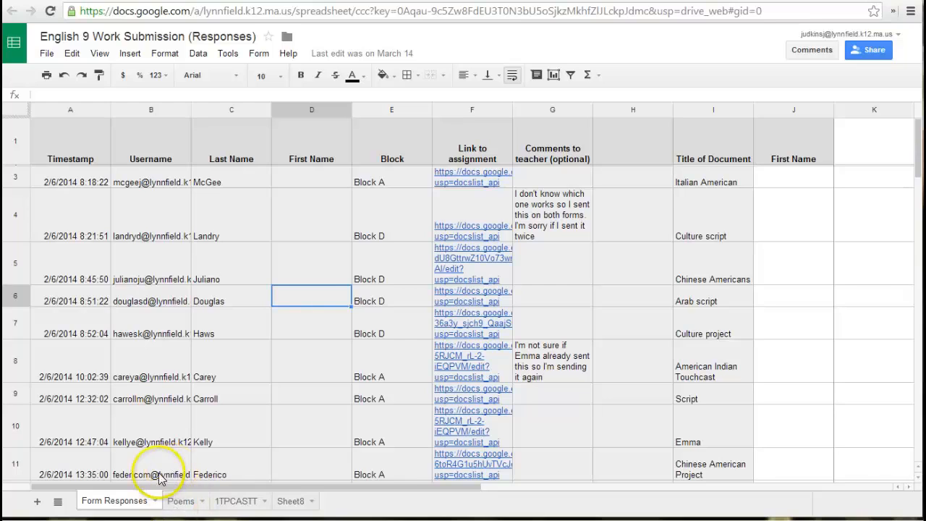
mouse_move(37, 503)
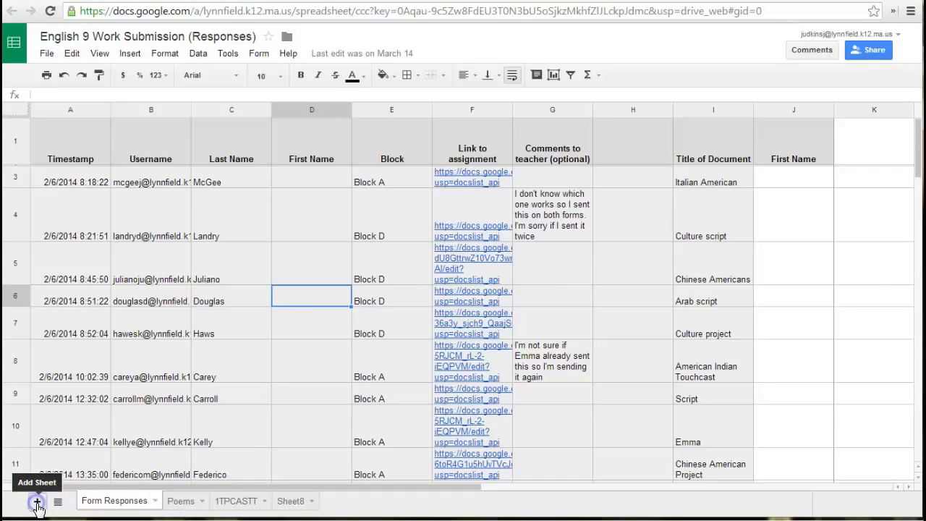
left_click(38, 501)
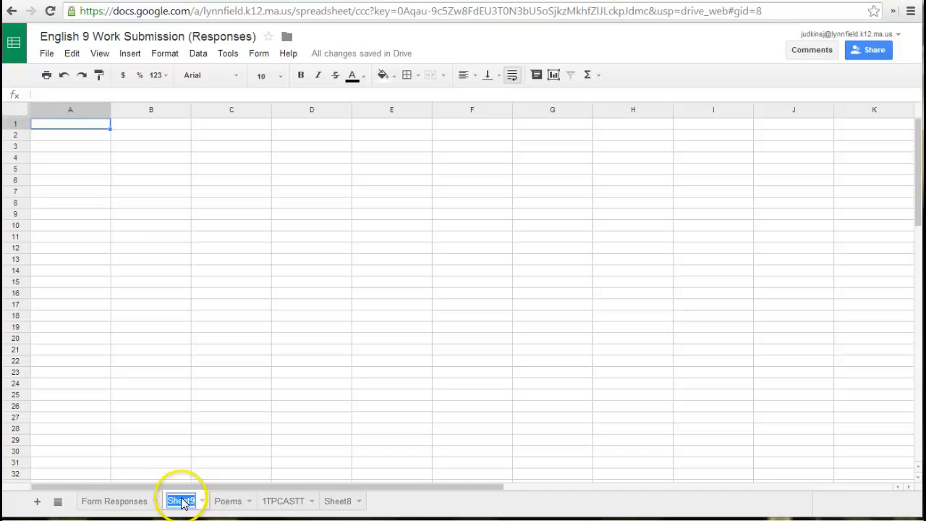
double_click(179, 501)
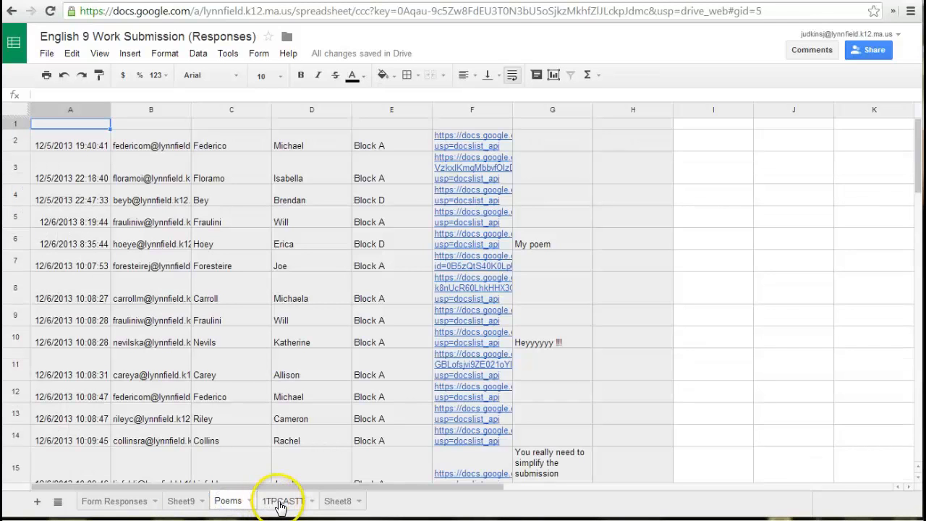
left_click(282, 501)
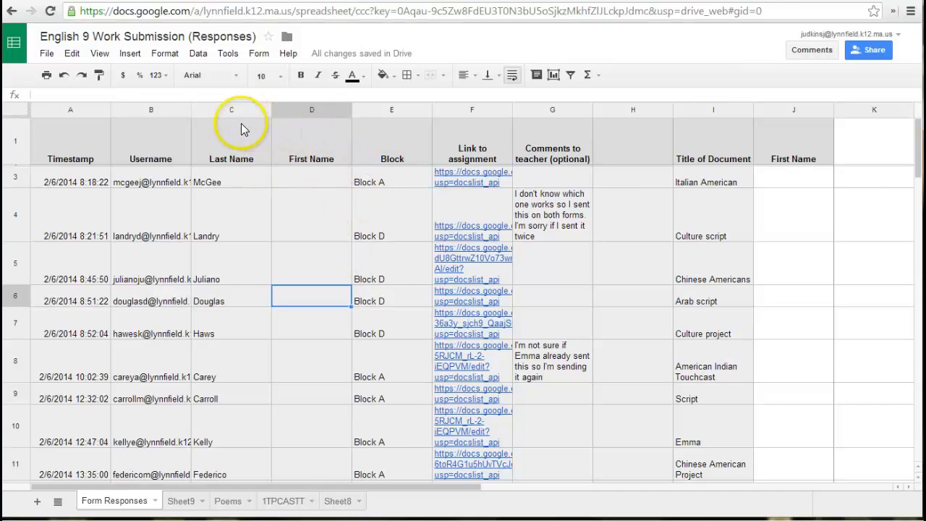
mouse_move(214, 174)
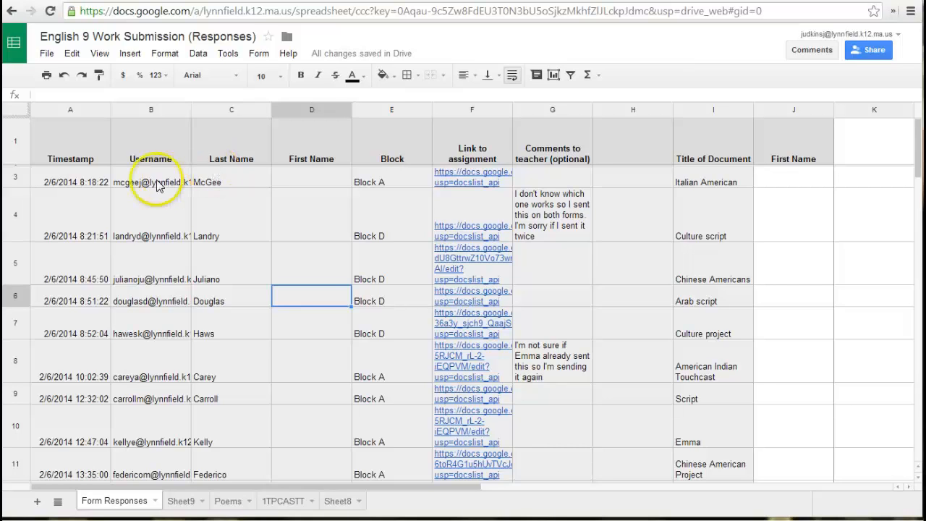
mouse_move(128, 492)
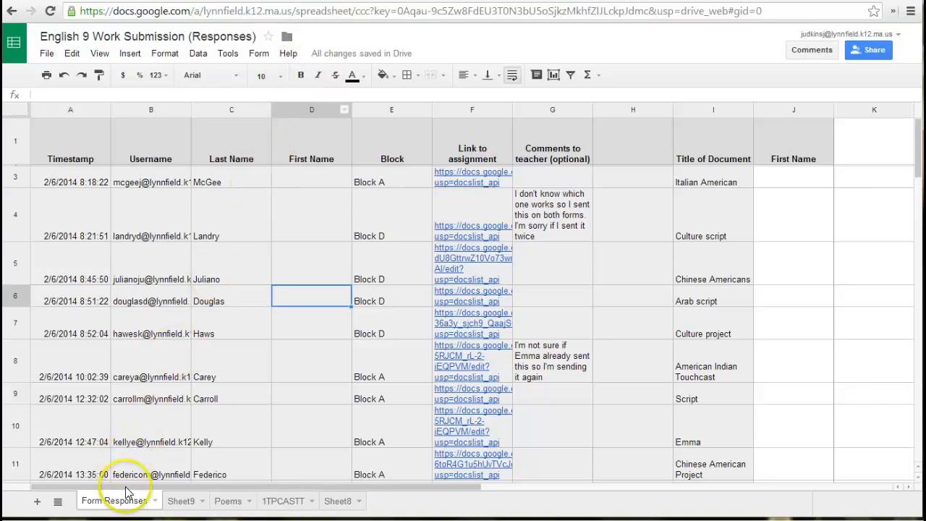
mouse_move(232, 499)
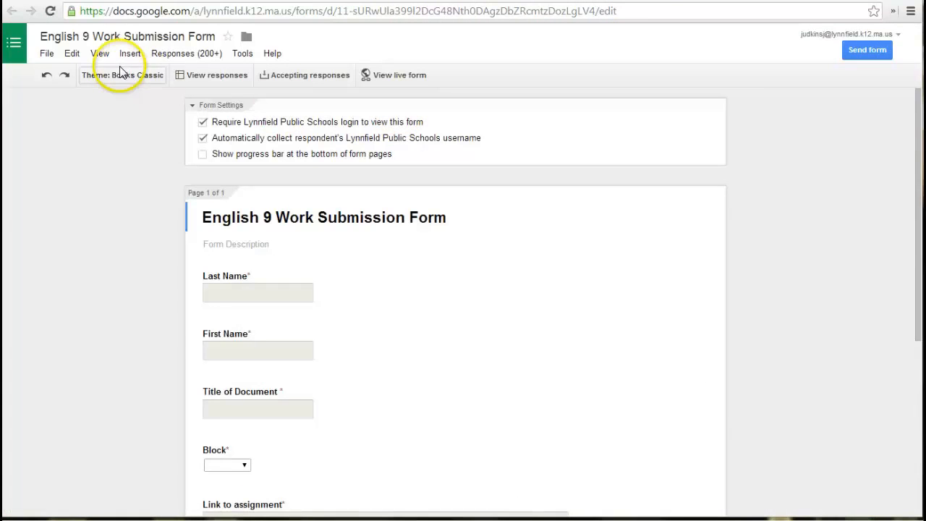
left_click(185, 52)
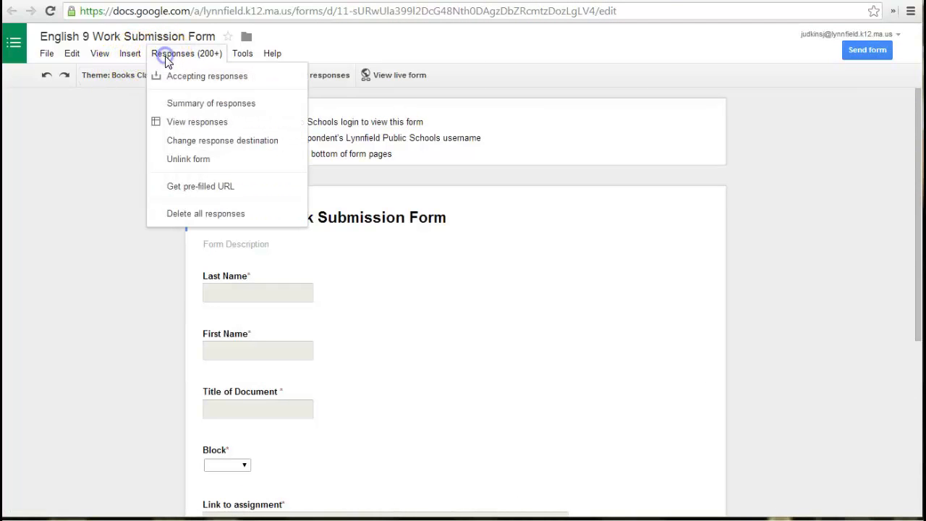
mouse_move(191, 144)
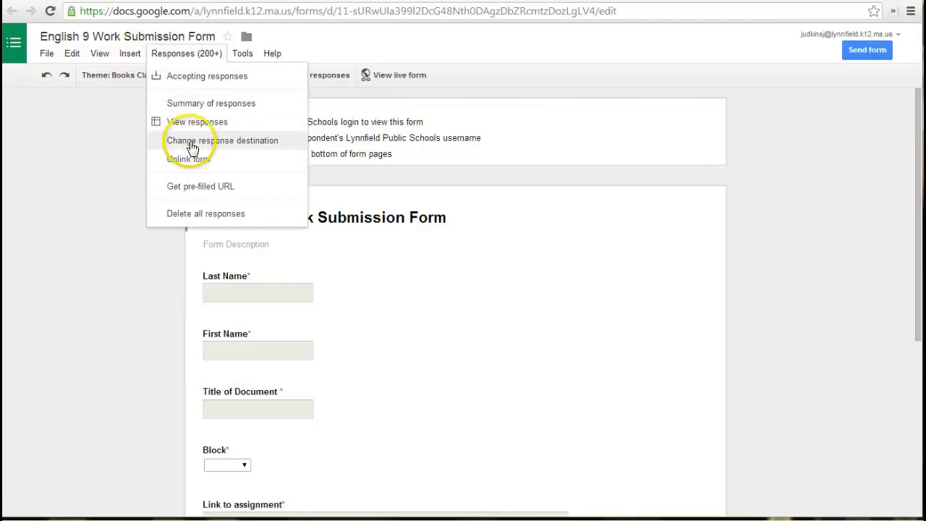
left_click(223, 140)
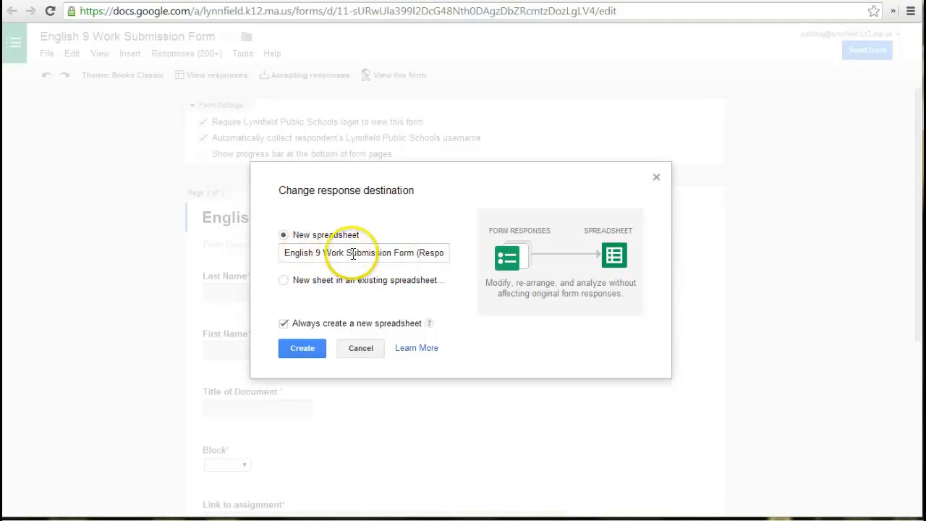
mouse_move(346, 348)
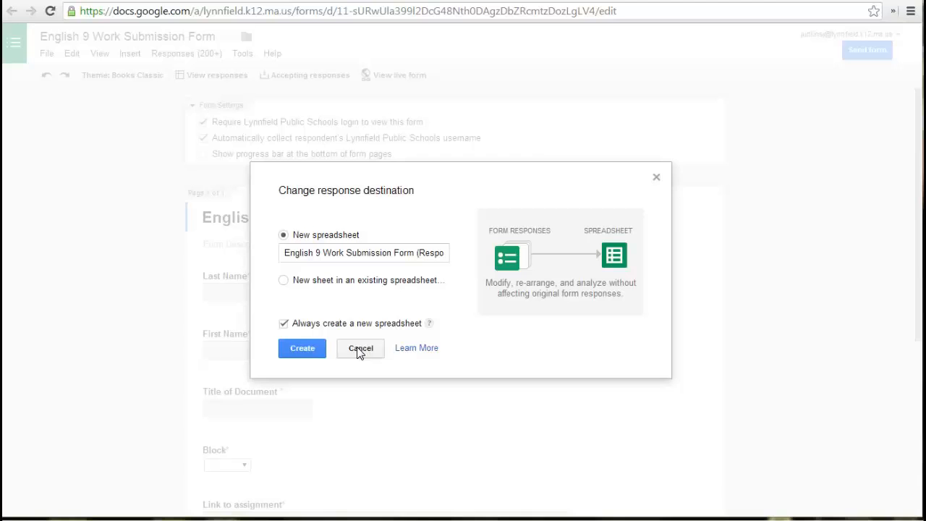
left_click(360, 347)
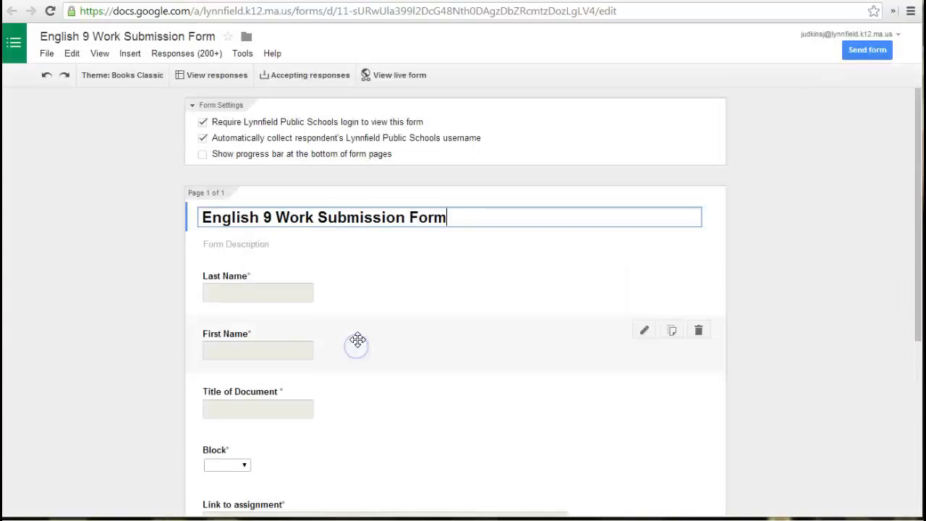
mouse_move(127, 194)
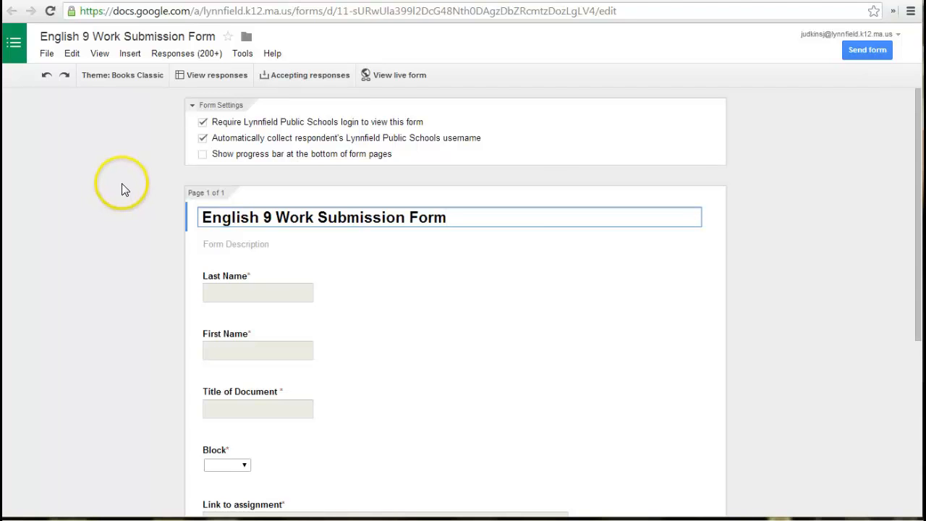
mouse_move(114, 180)
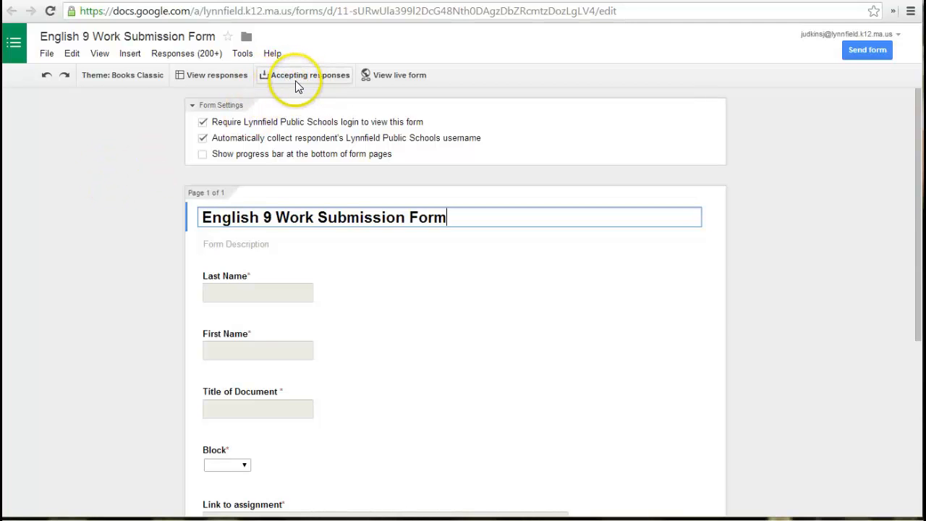
- Switch the English 9 Work Submission Form to Not accepting responses
left_click(310, 75)
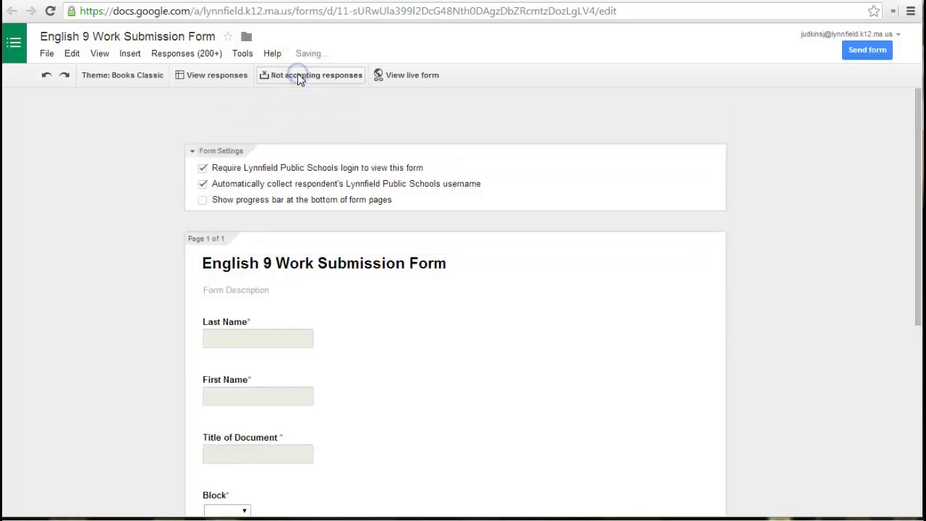
left_click(316, 75)
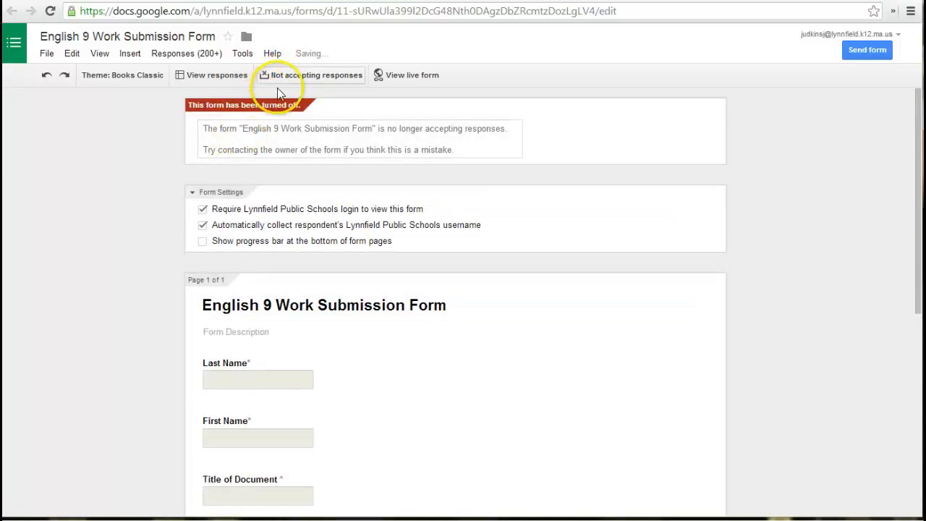